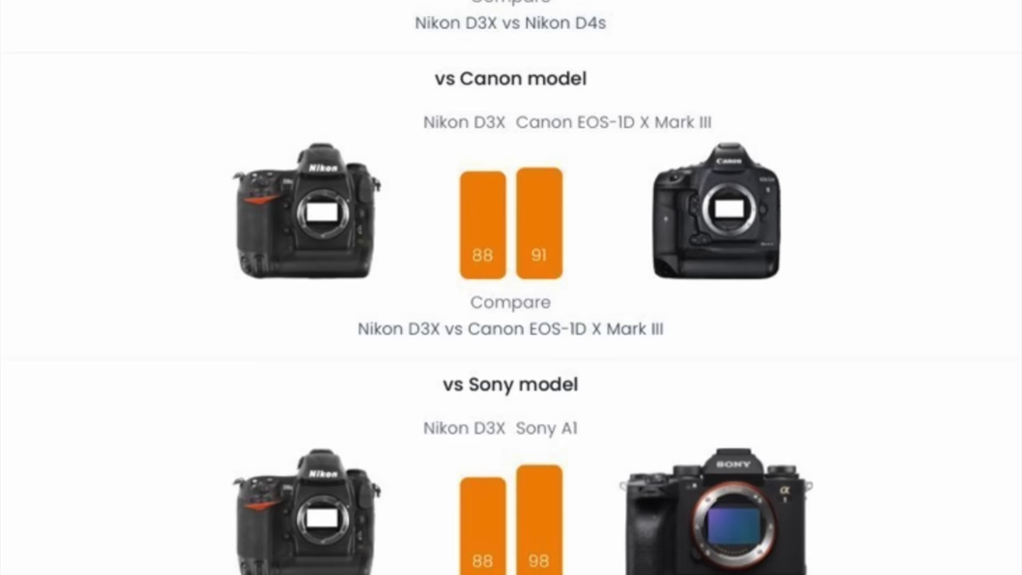
Scroll the DXOMARK Nikon D3X page to the Scores section showing the overall sensor score of 88
{"action": "scroll", "scroll_direction": "down", "scroll_amount": 3}
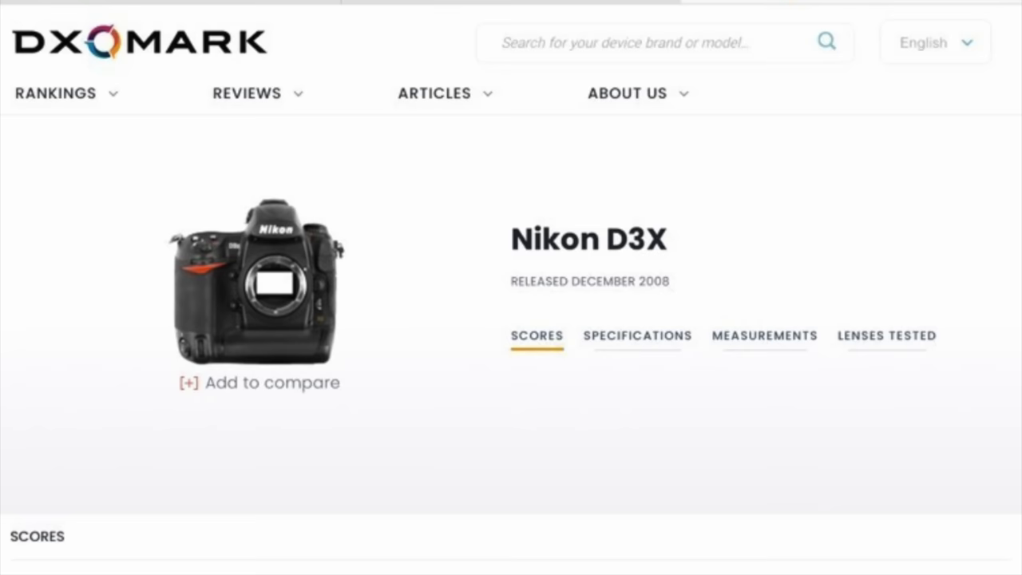
{"action": "scroll", "scroll_direction": "down", "scroll_amount": 3}
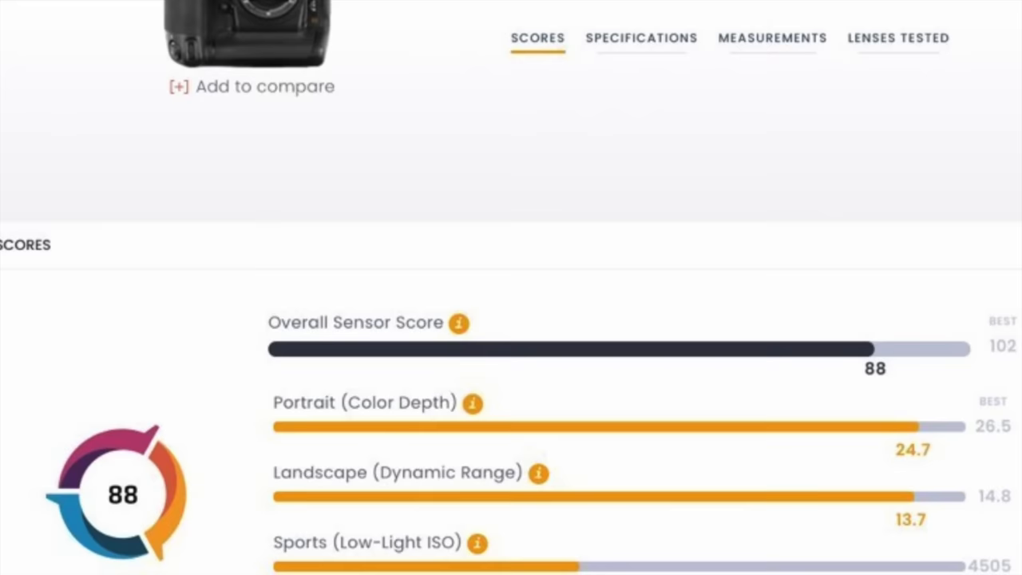
{"action": "scroll", "scroll_direction": "down", "scroll_amount": 3}
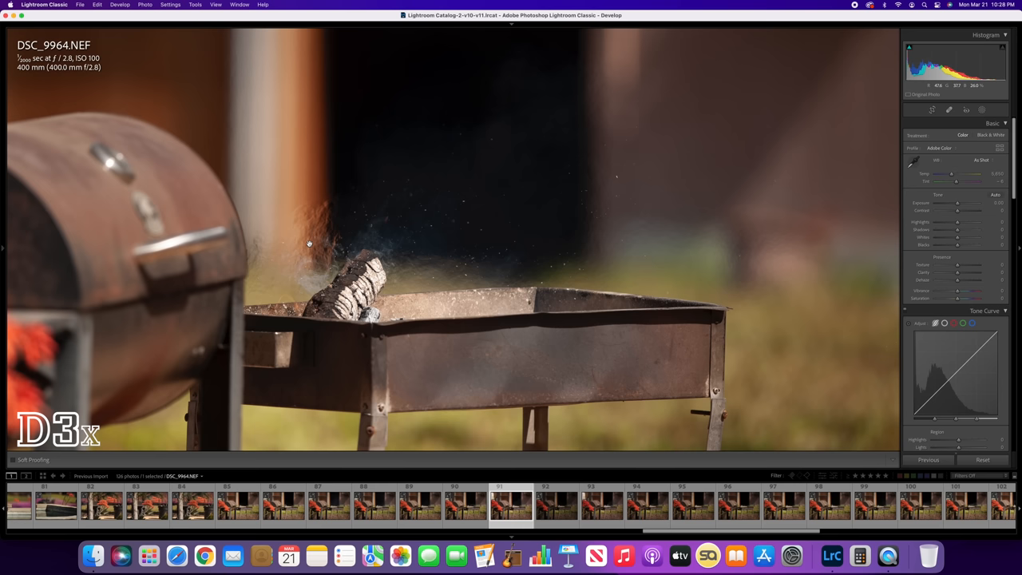
Load the wider D3X grill shot DSC_9983.NEF (f/5.6, ISO 100) from the filmstrip
{"action": "left_click", "coordinate": [447, 504]}
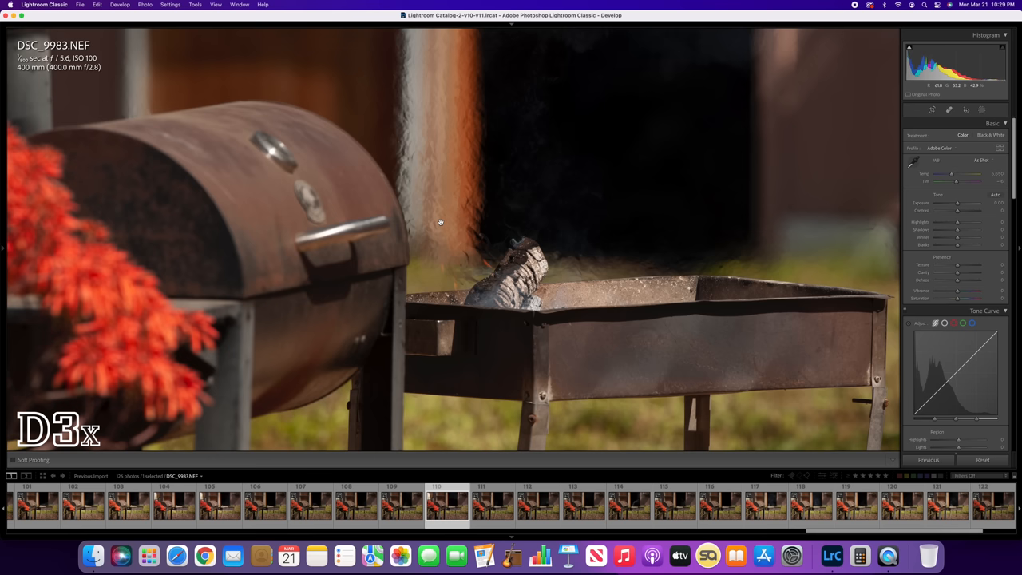